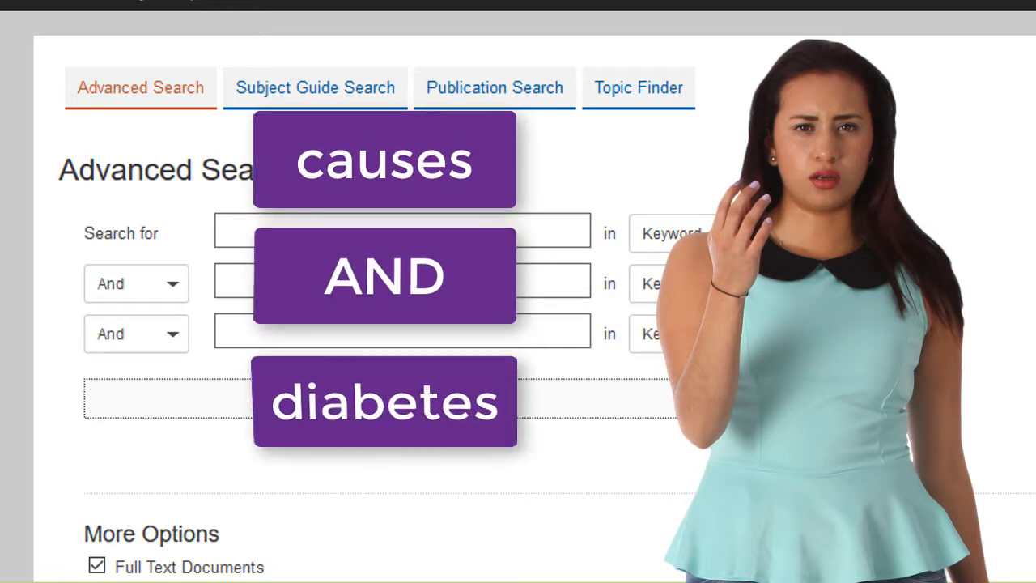
Step: Enter 'causes' in the first keyword box and 'diabetes' in the second
text(d)
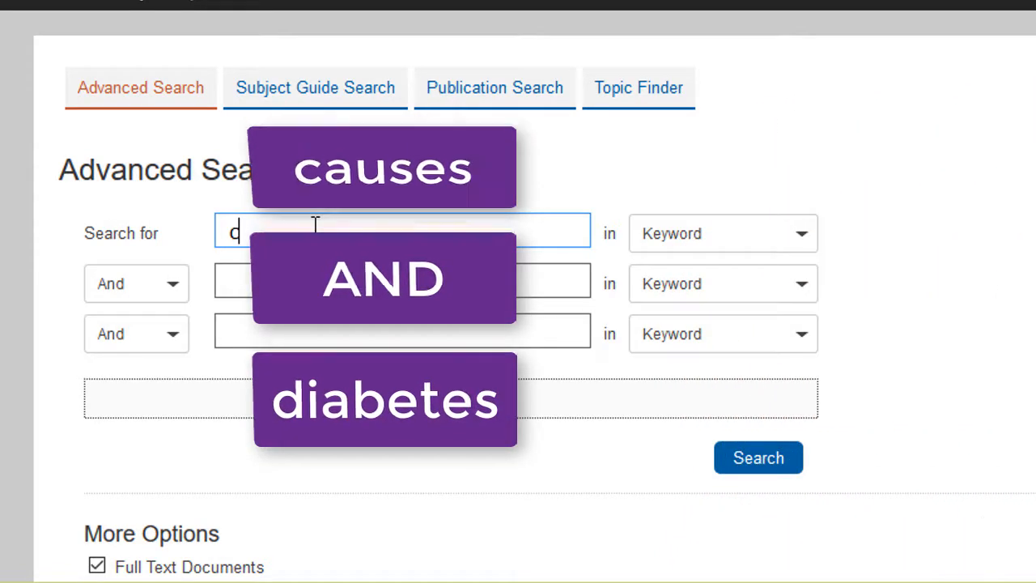
text(causes)
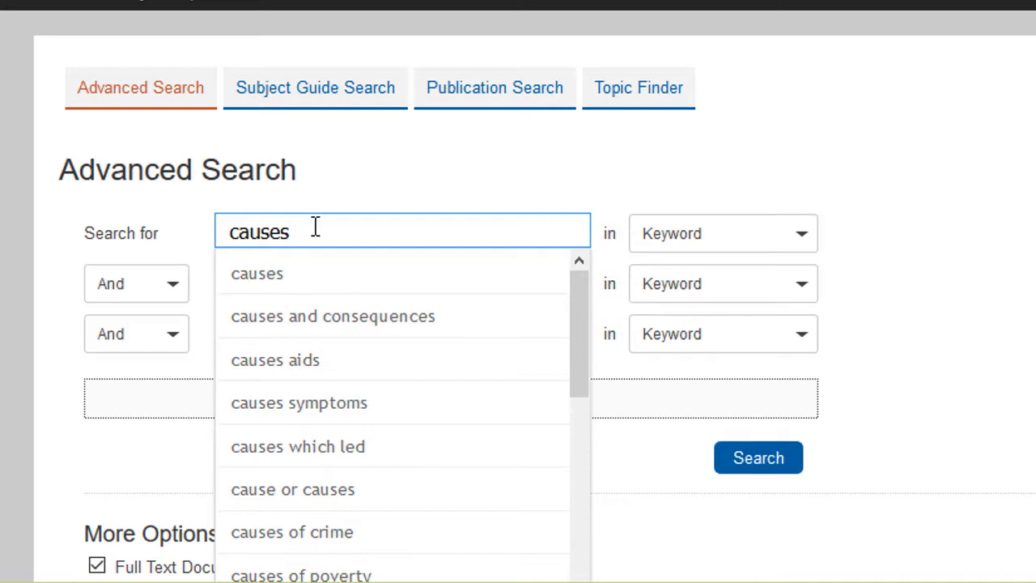
text(diabetes)
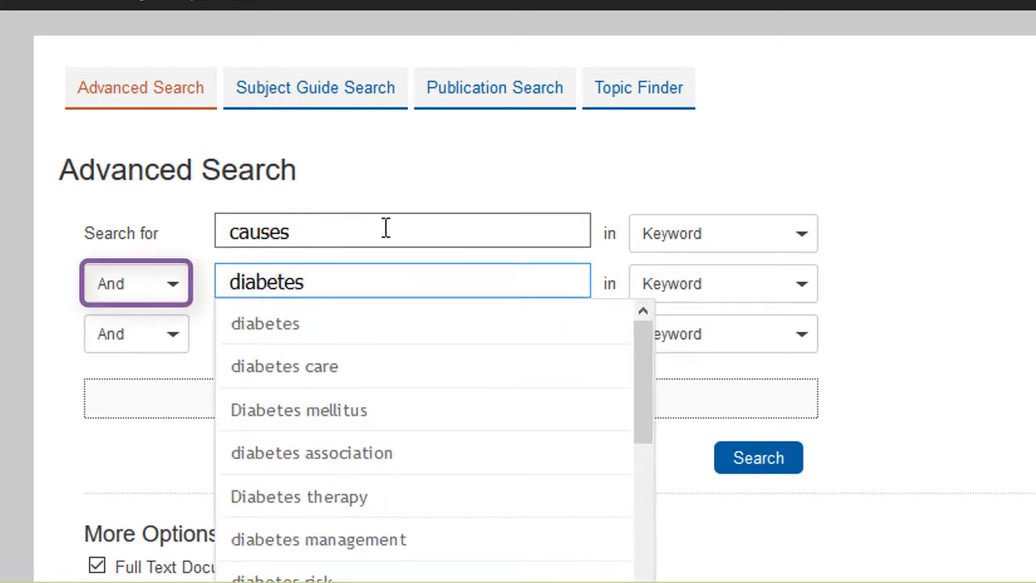
click(136, 283)
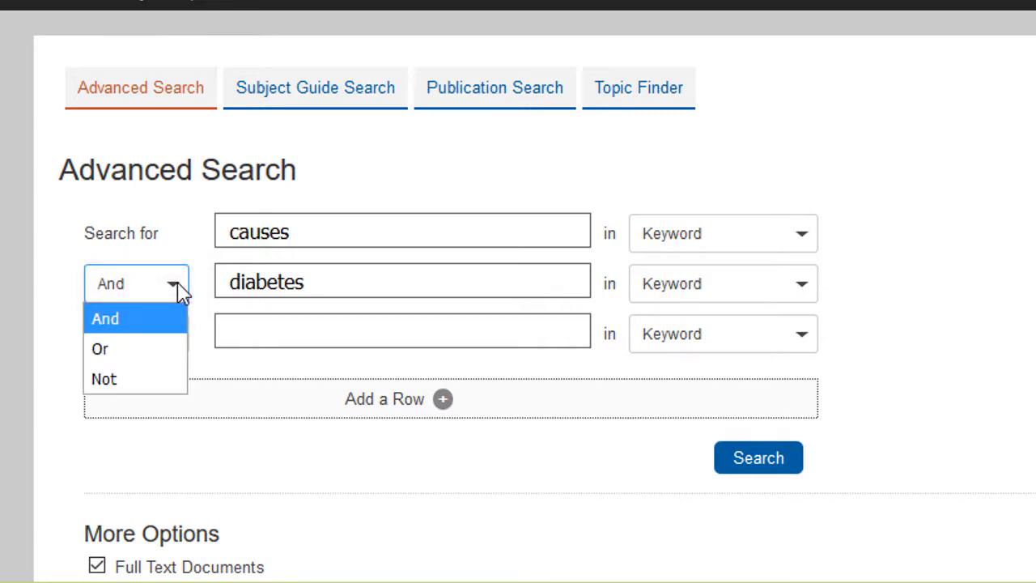
click(105, 318)
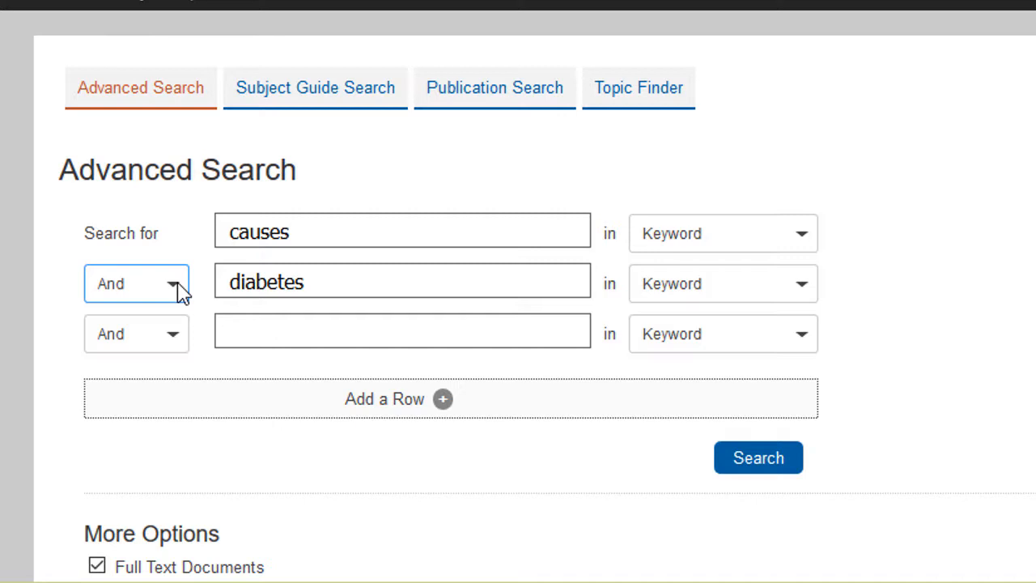